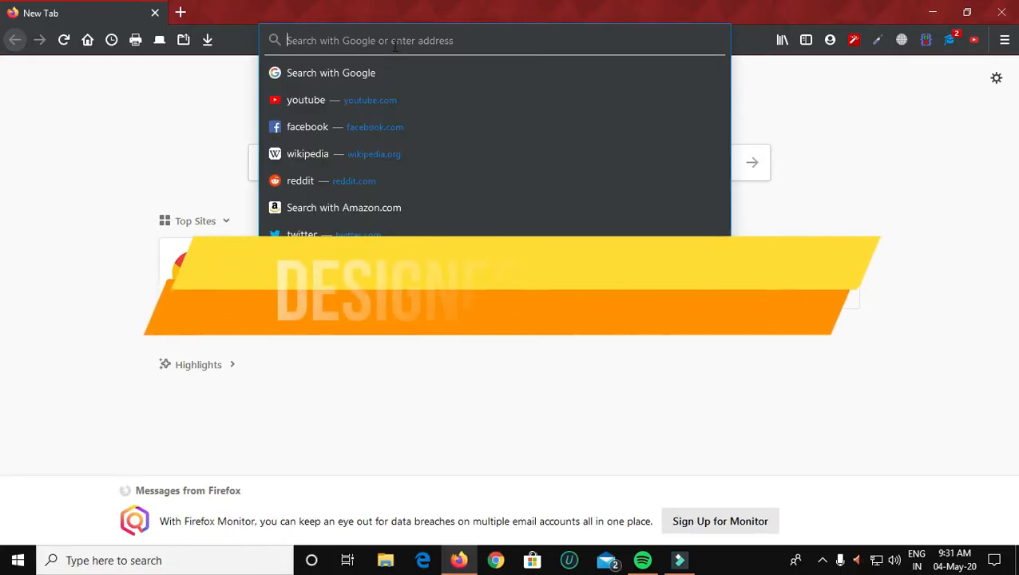
Find and open the Flutter Windows install guide from a web search.
text(flutter for windows download)
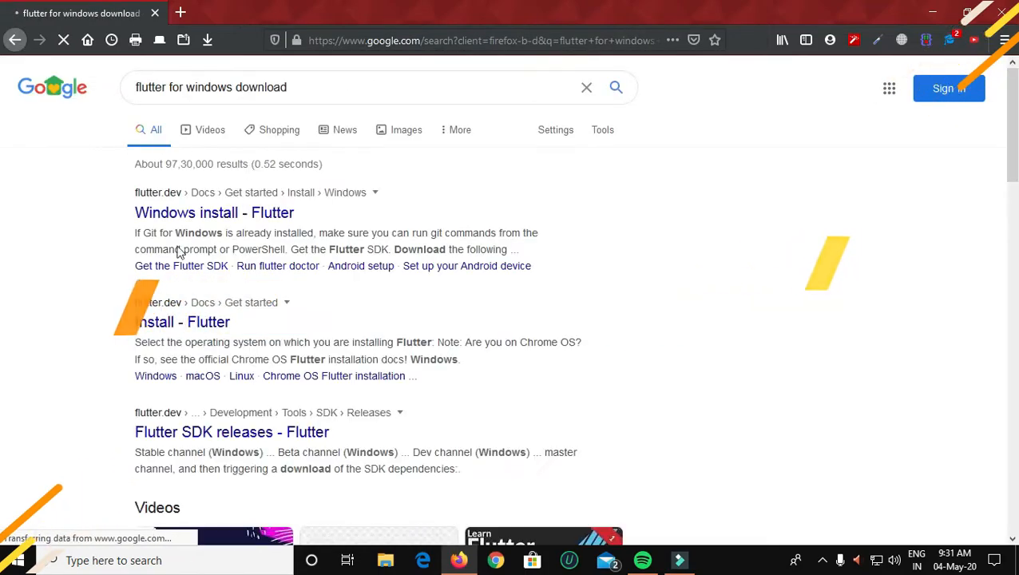
click(215, 212)
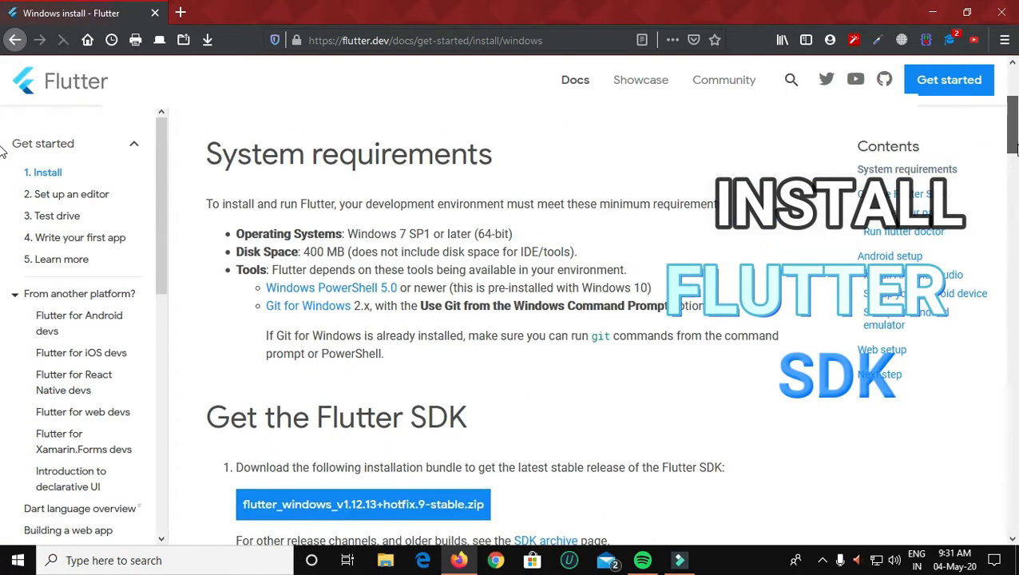
click(362, 504)
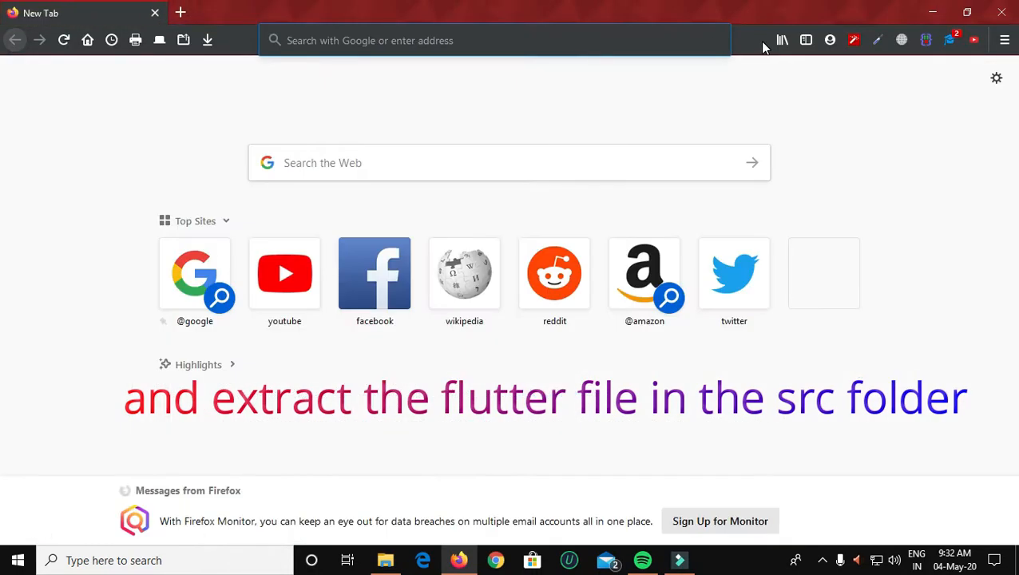
Search 'visual studio download', open the Microsoft downloads result and start the Visual Studio Code free download.
text(visual studio download)
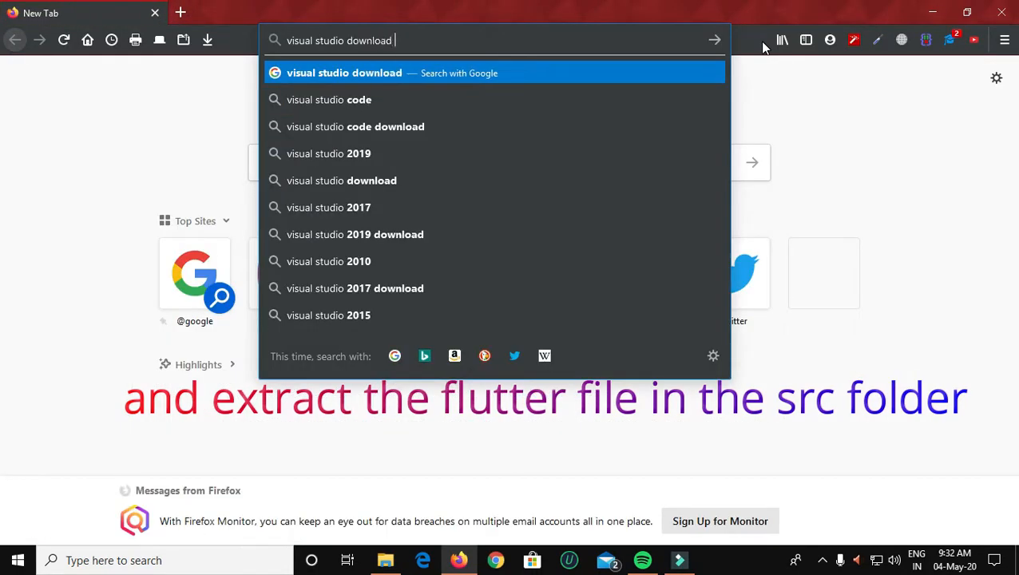
key(Return)
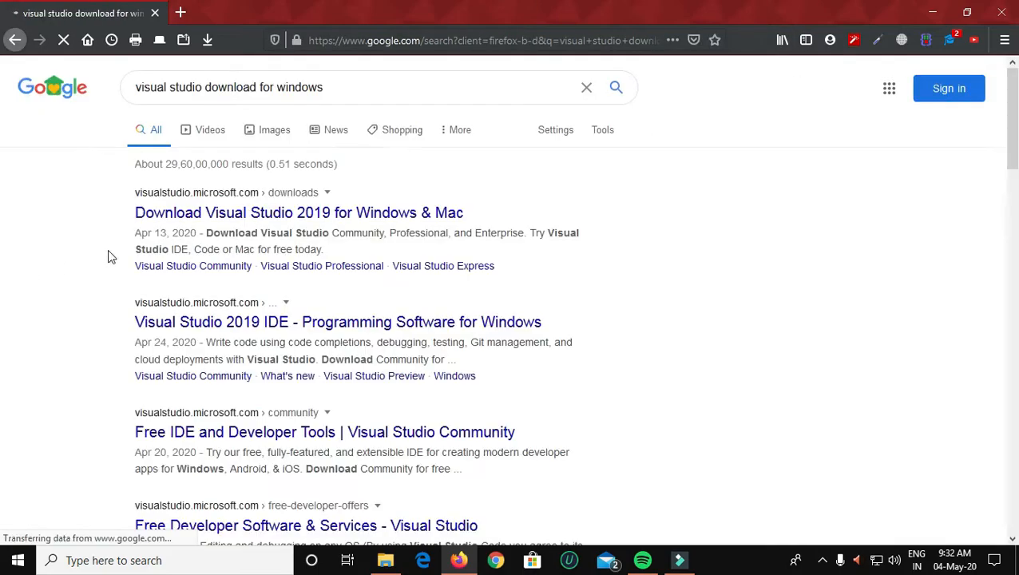
click(298, 212)
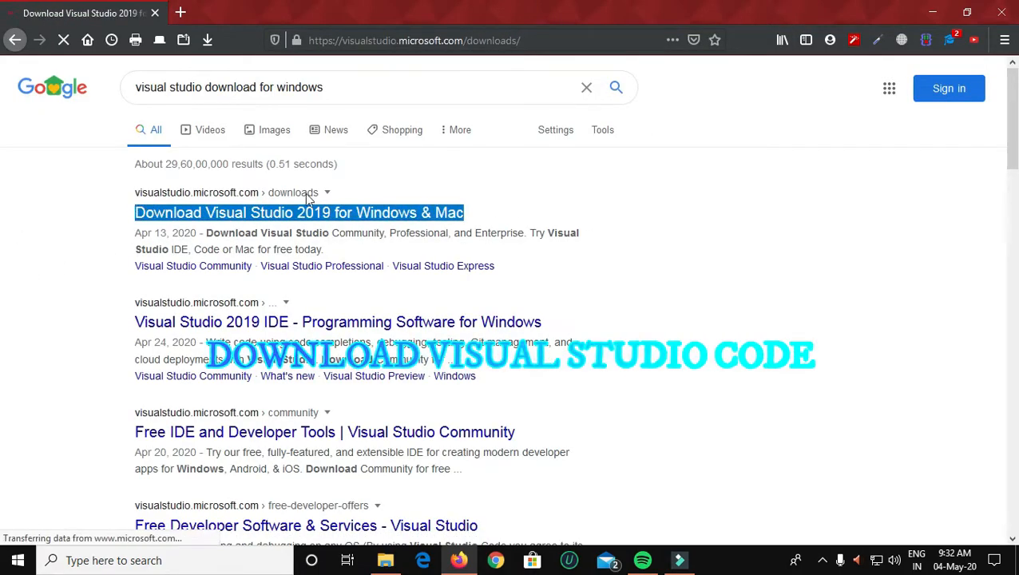
click(299, 213)
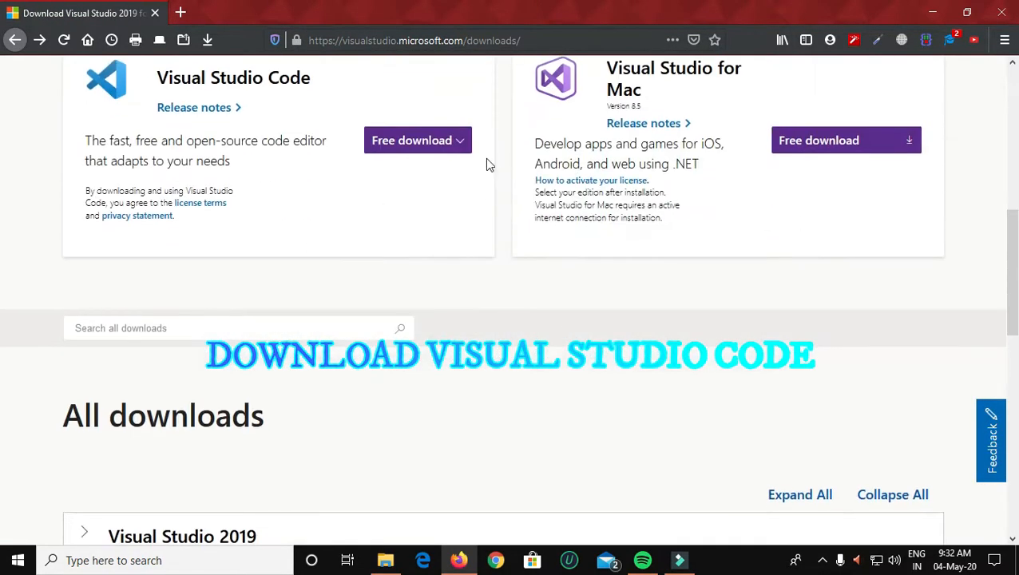
click(412, 140)
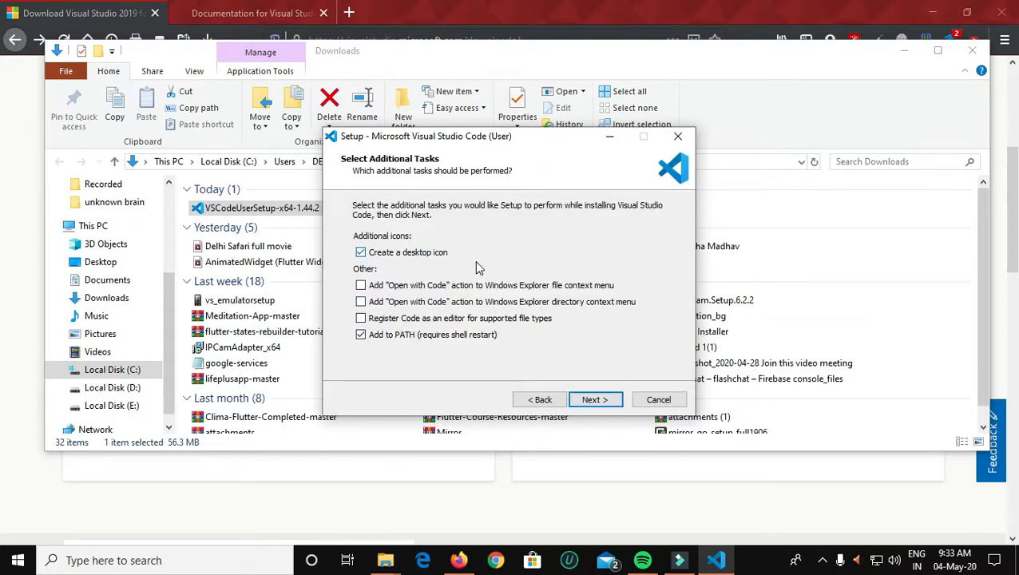
Enable 'Add to PATH', continue to the summary, then cancel and confirm exiting setup.
click(360, 333)
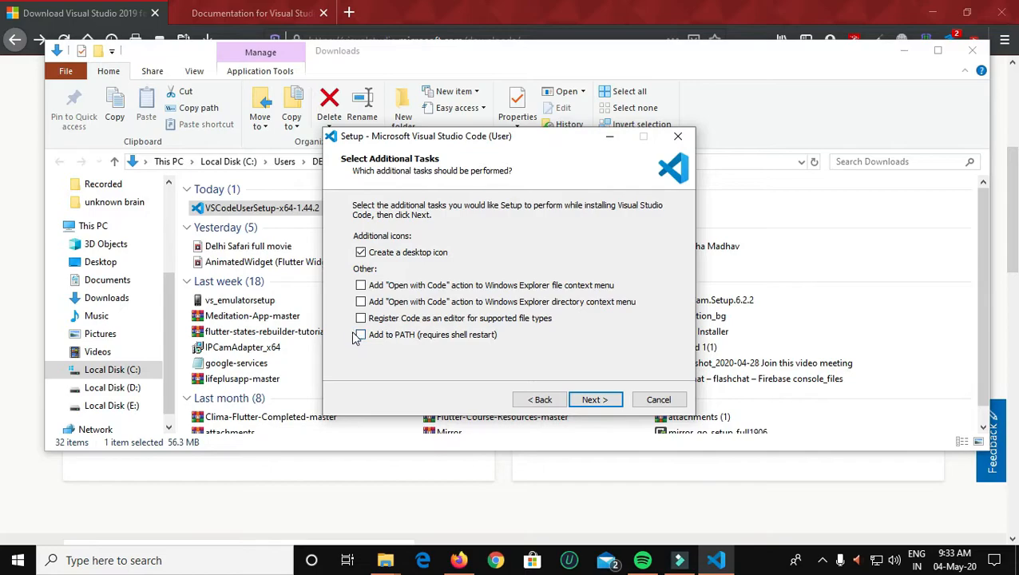
click(595, 399)
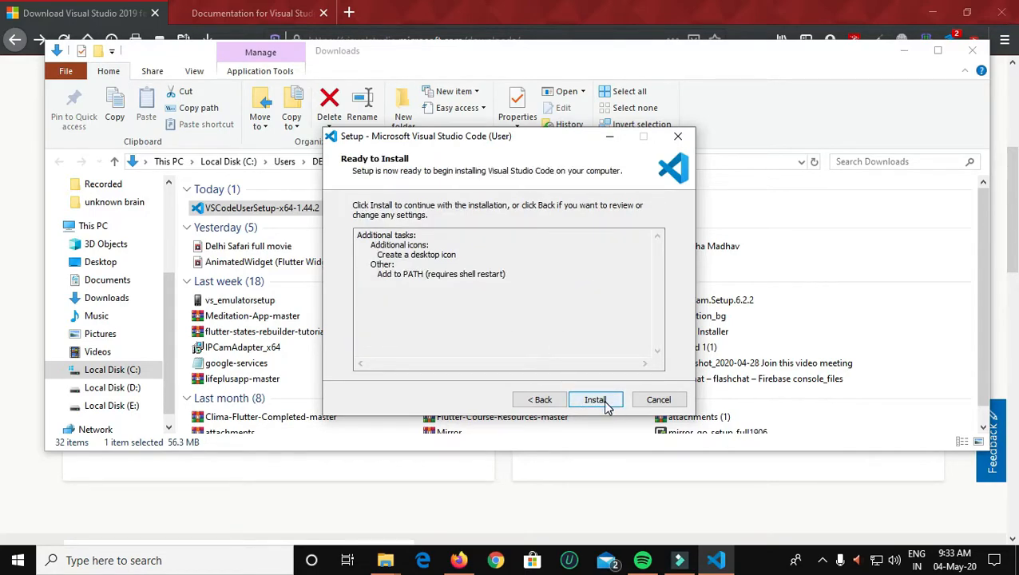
click(659, 400)
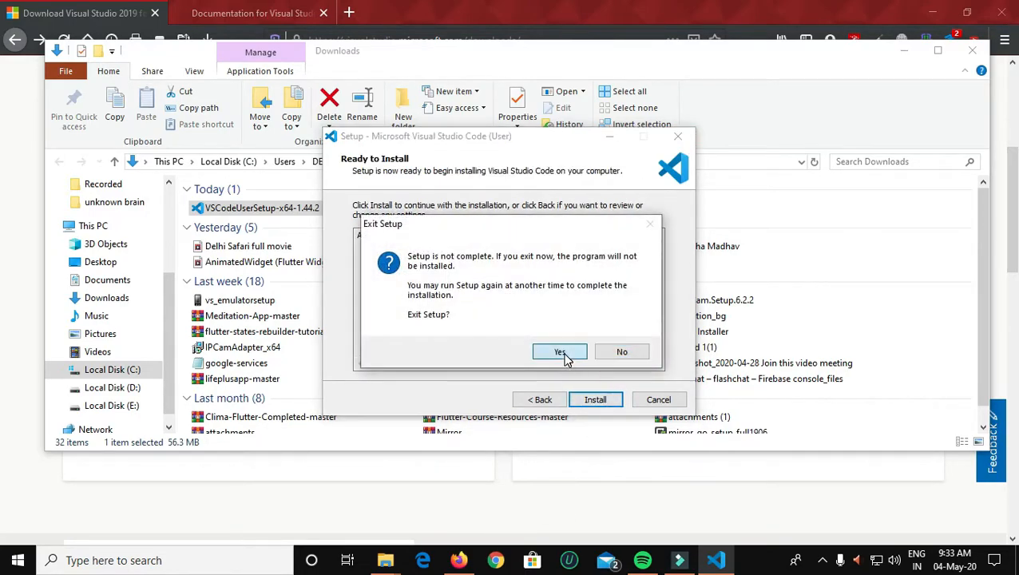
click(559, 352)
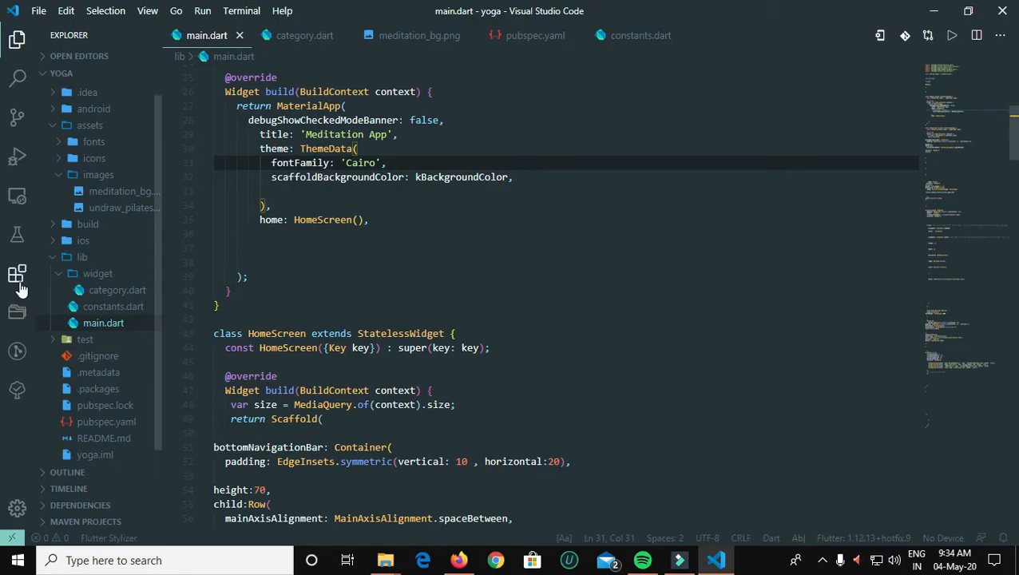
Search the Extensions view for 'flutter' and review the Flutter extension's details.
click(18, 274)
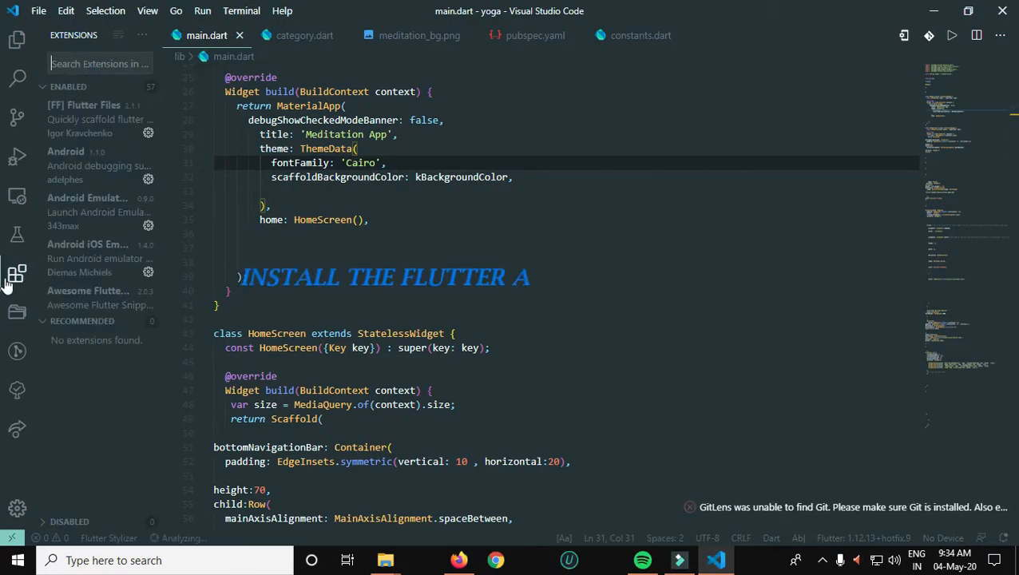
text(flutter)
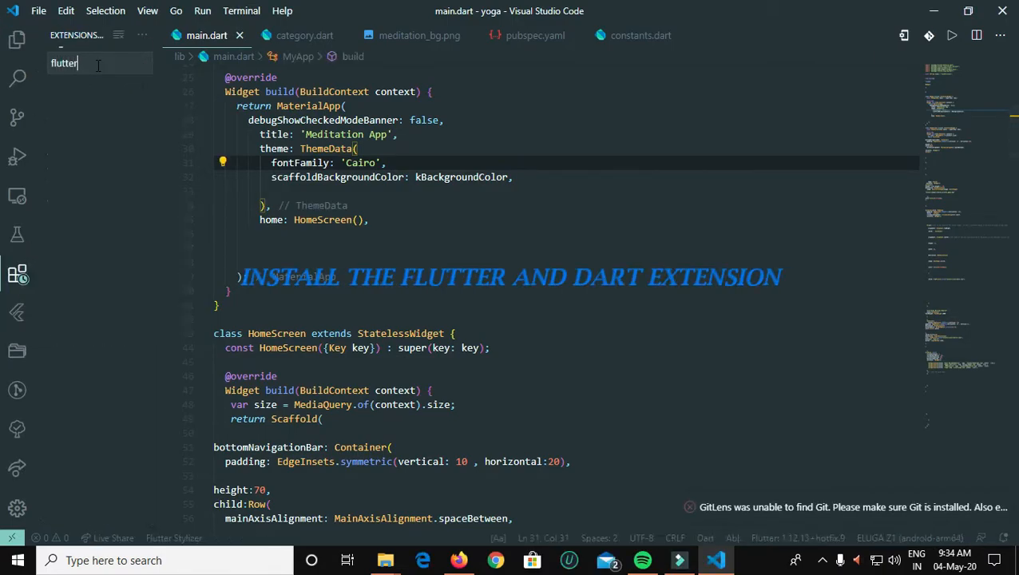
click(80, 96)
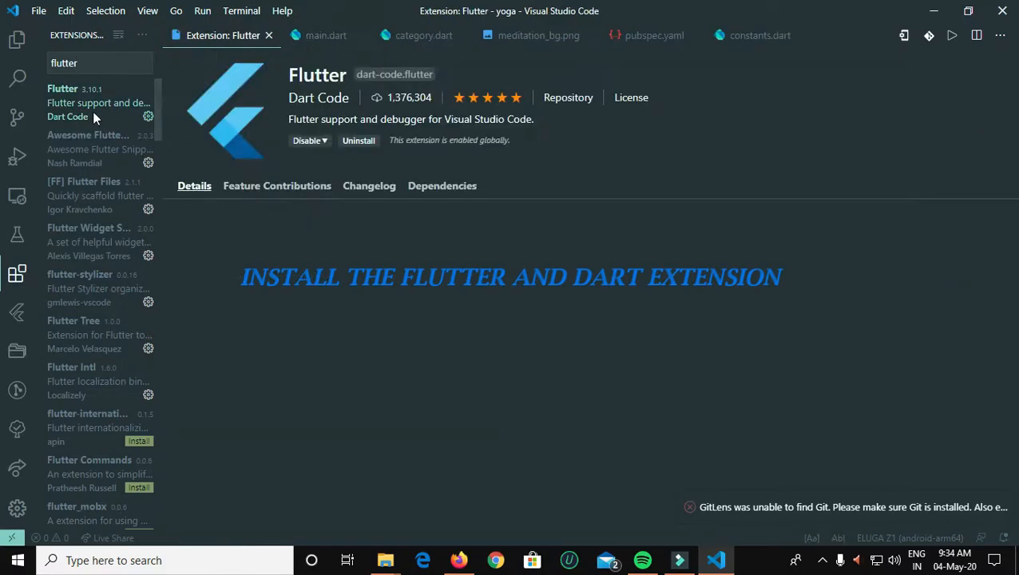
scroll(down, 3)
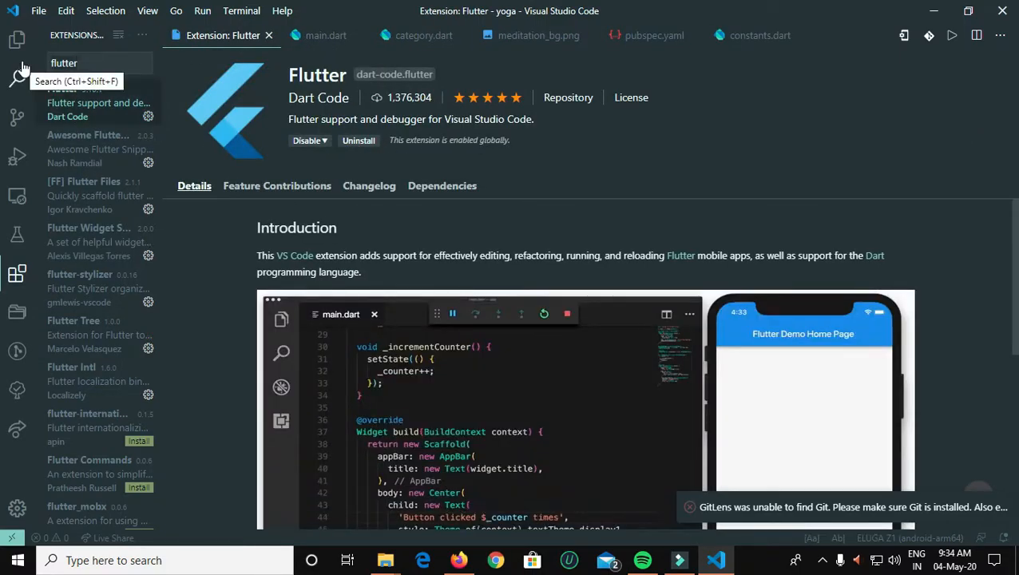
Search for 'dart' and view the Dart extension's details.
text(dart)
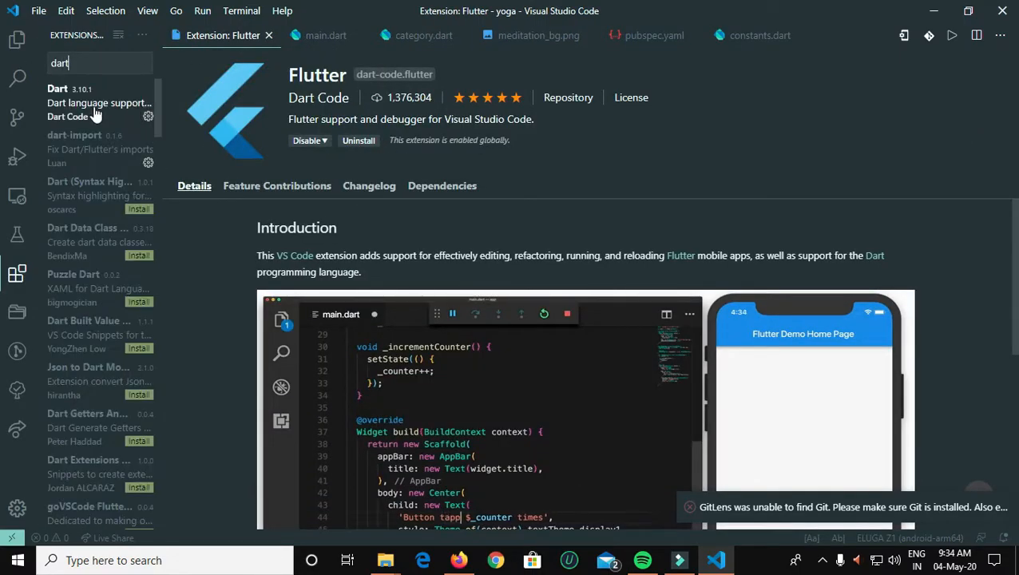
click(99, 102)
text(this)
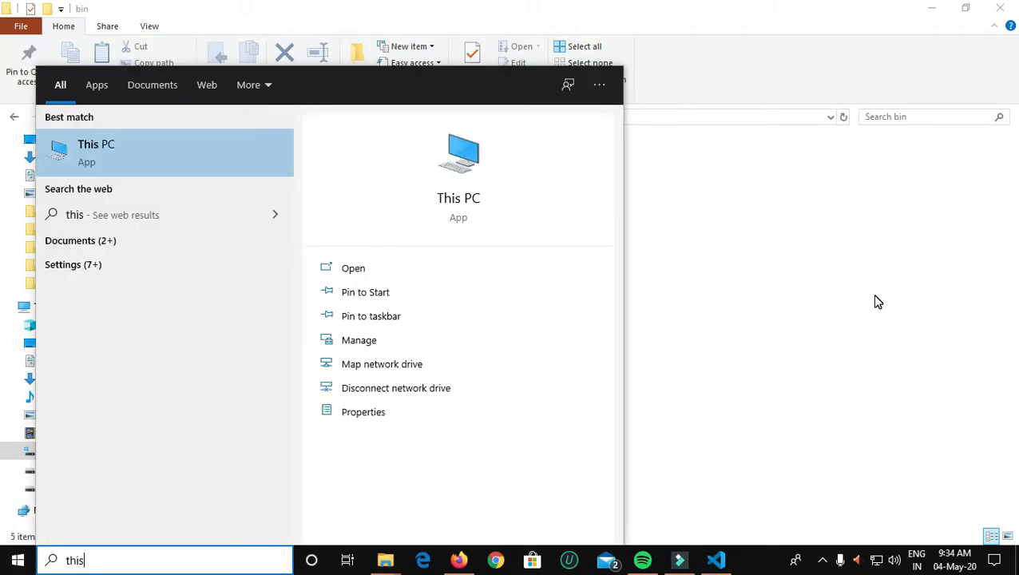
Open Environment Variables from This PC's properties, edit the user Path and add a new empty entry.
click(363, 411)
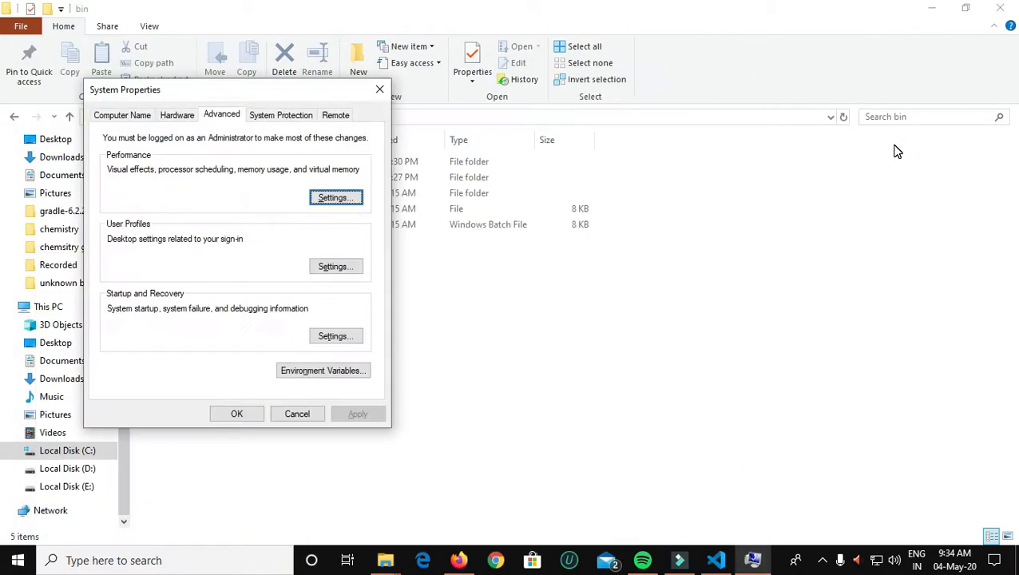
click(323, 370)
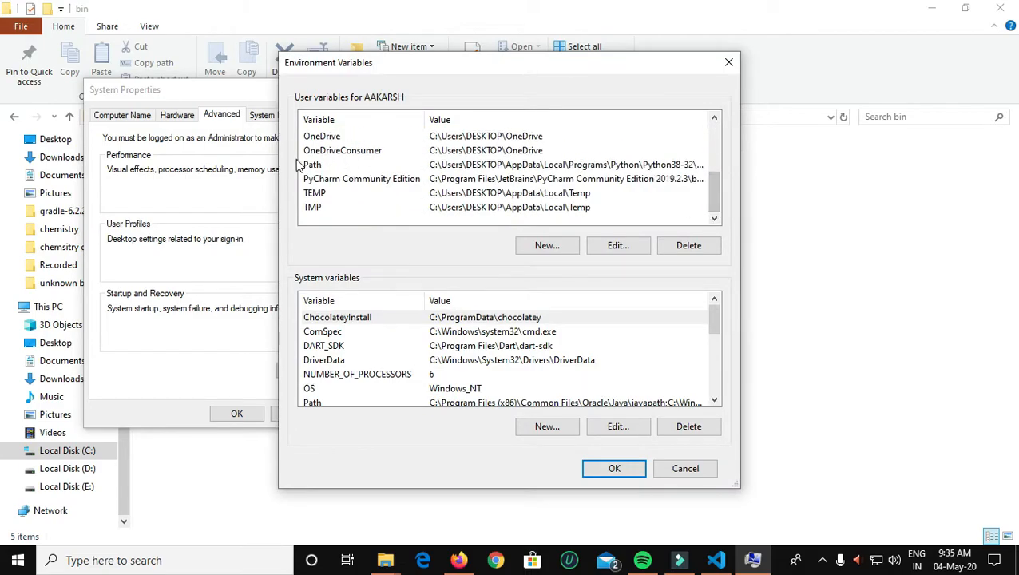
click(618, 245)
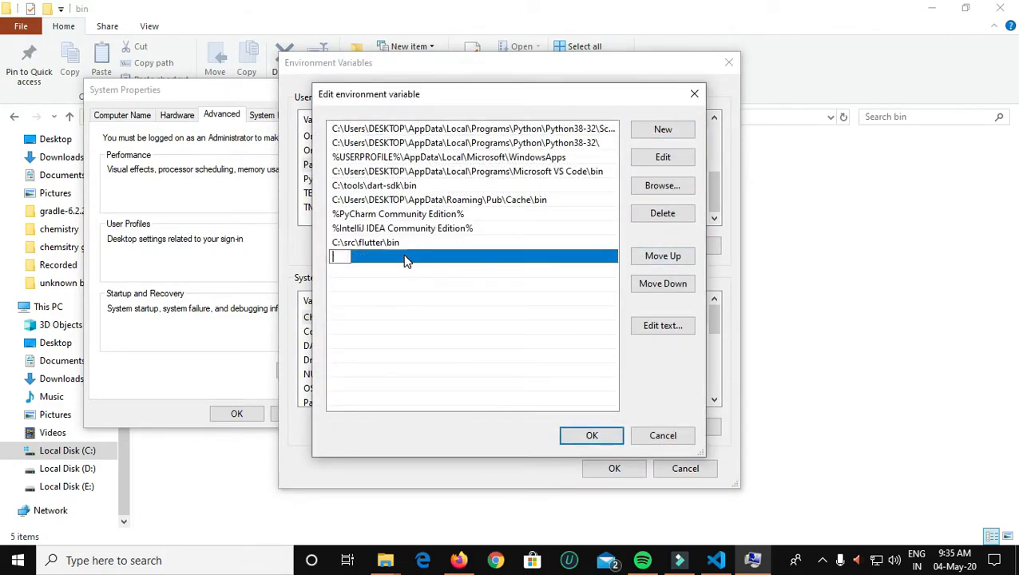
click(592, 435)
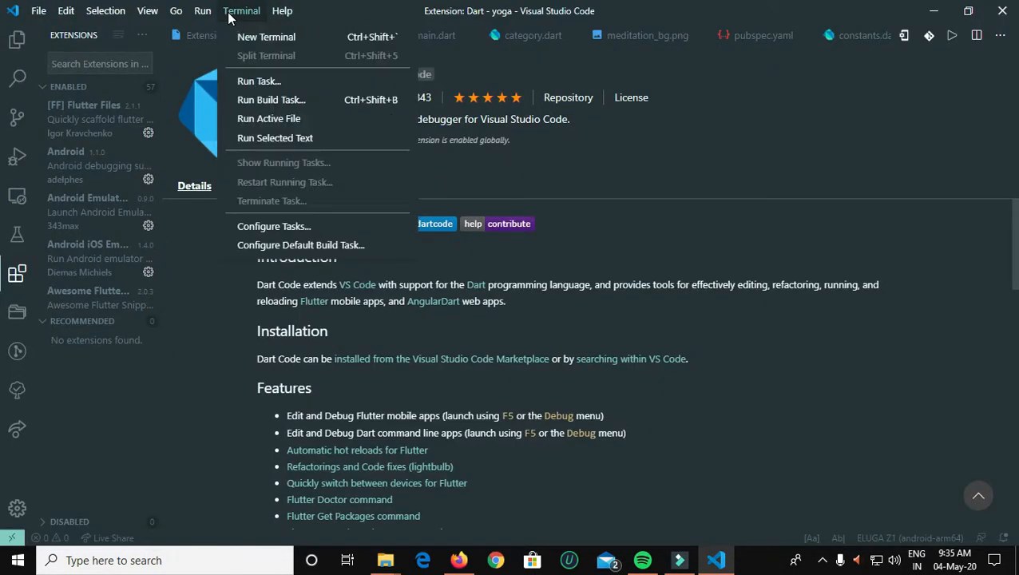
Browse This PC to Local Disk (E:) and enter its flutter folder.
click(386, 560)
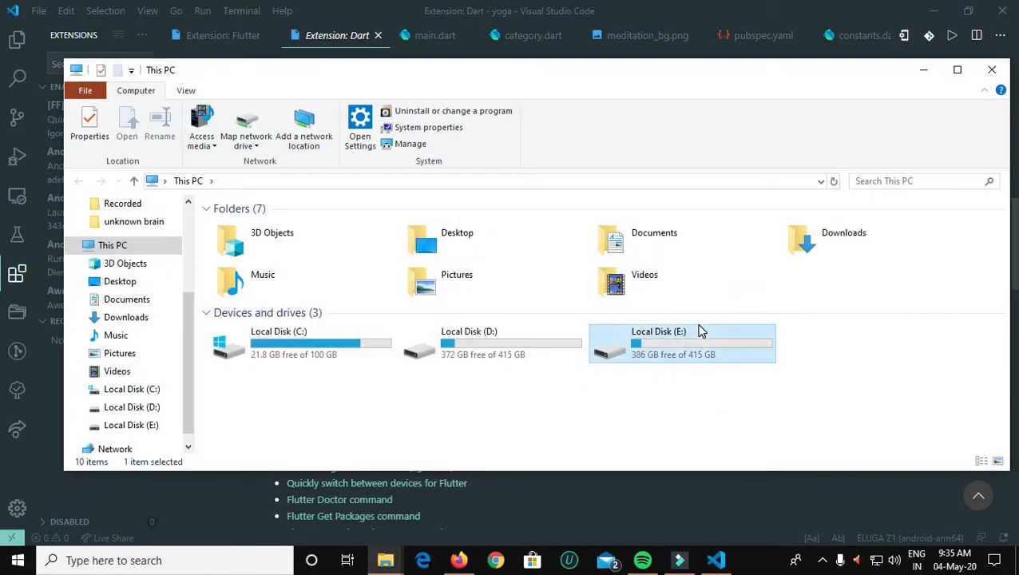
double_click(681, 343)
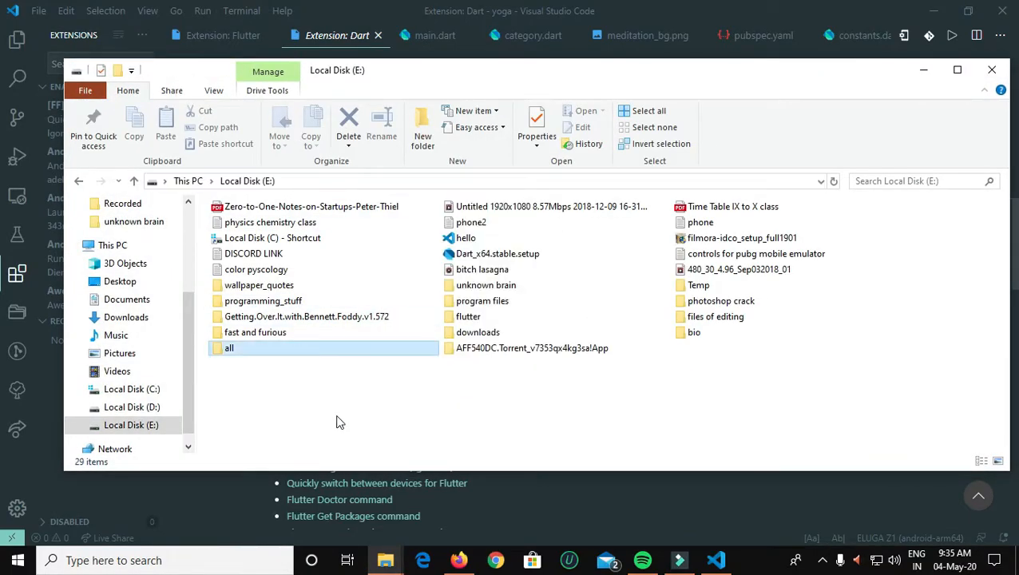
text(flutter)
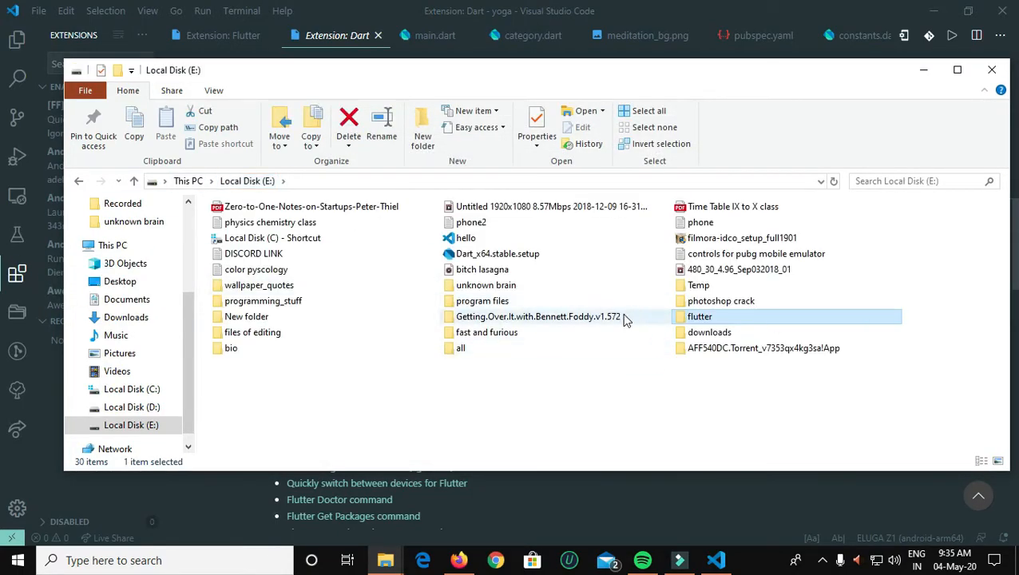
double_click(699, 317)
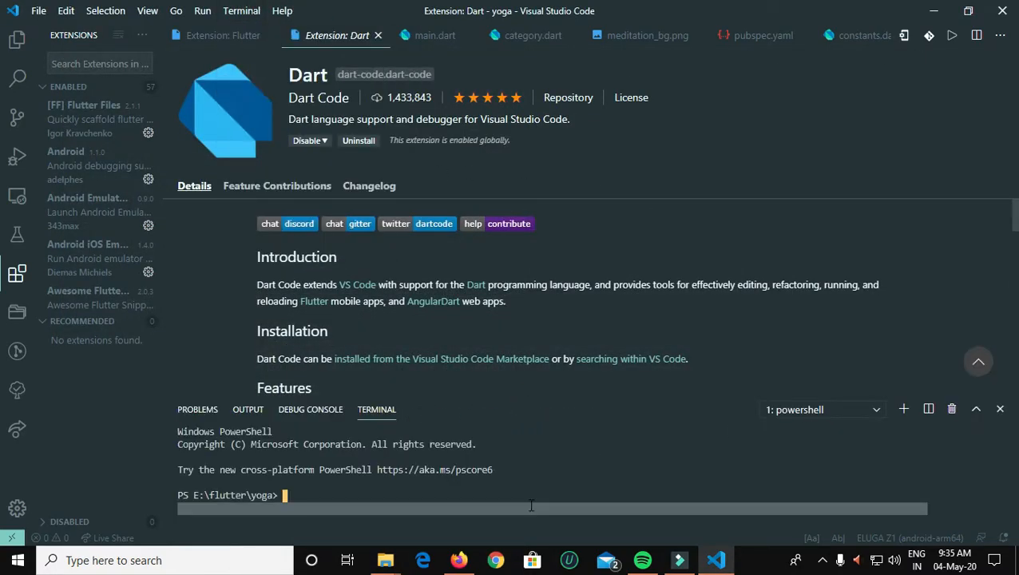
Navigate the terminal up and into the E:\flutter folder.
text(cd..)
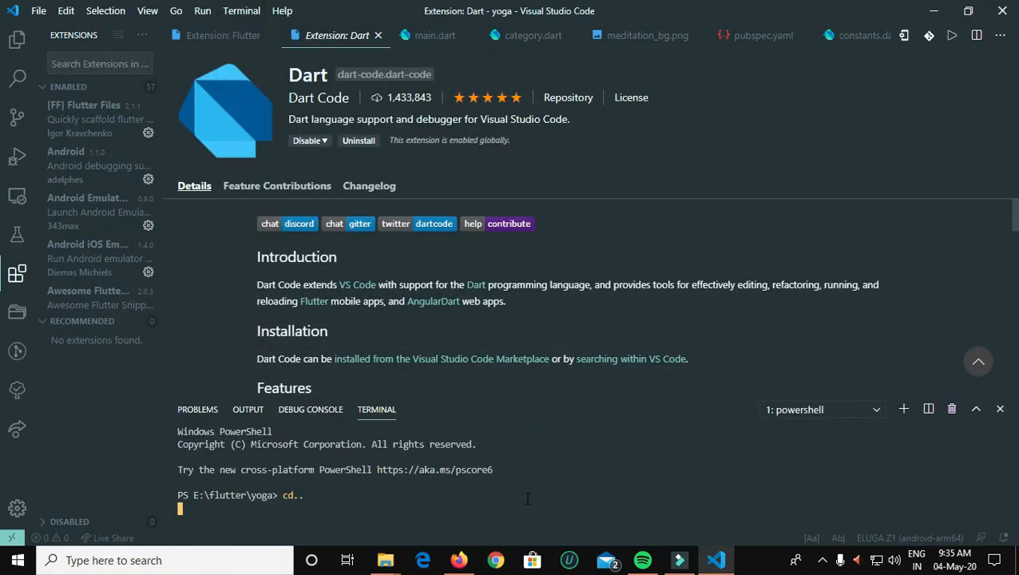
key(Return)
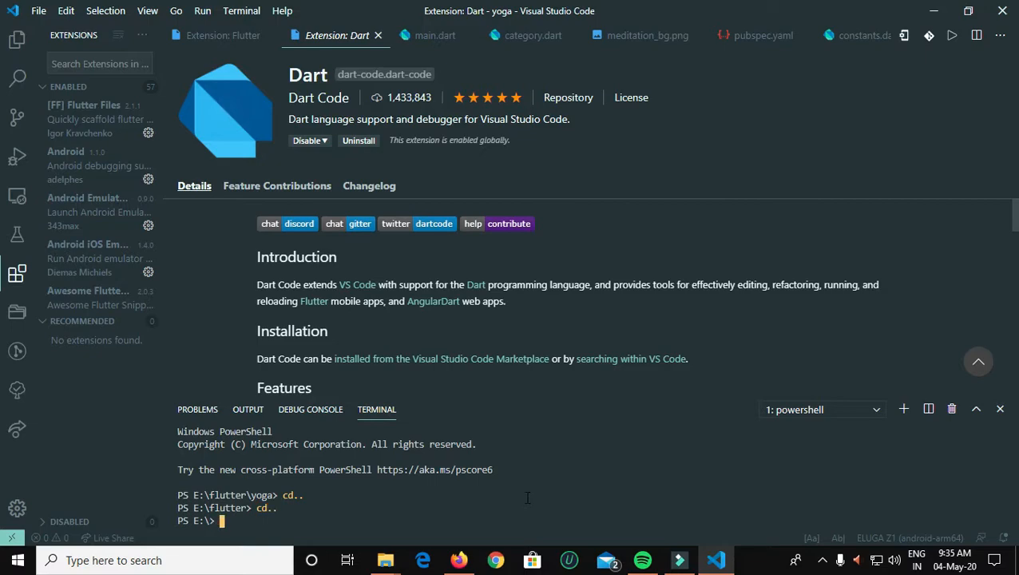
text(cd fl)
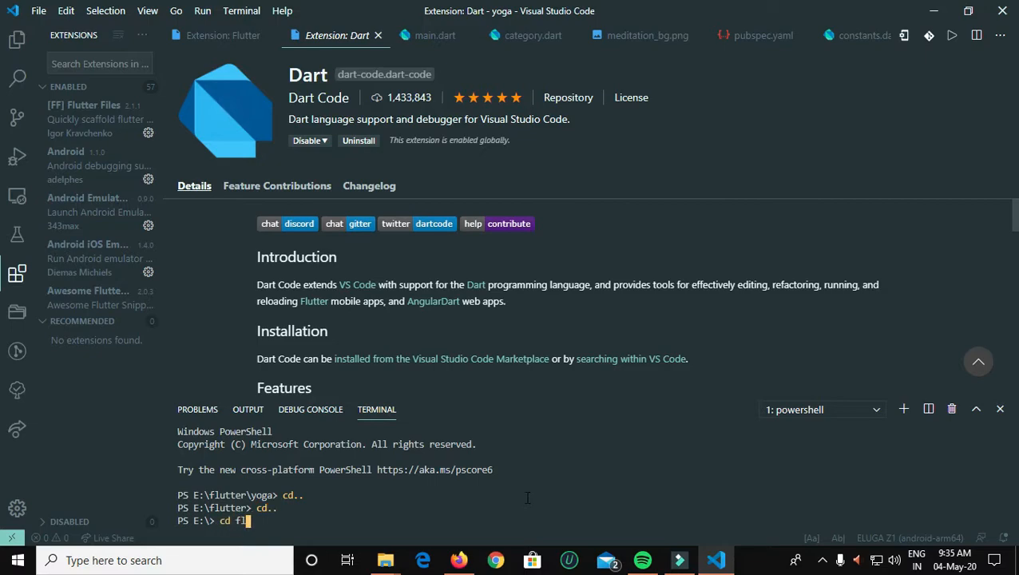
key(Return)
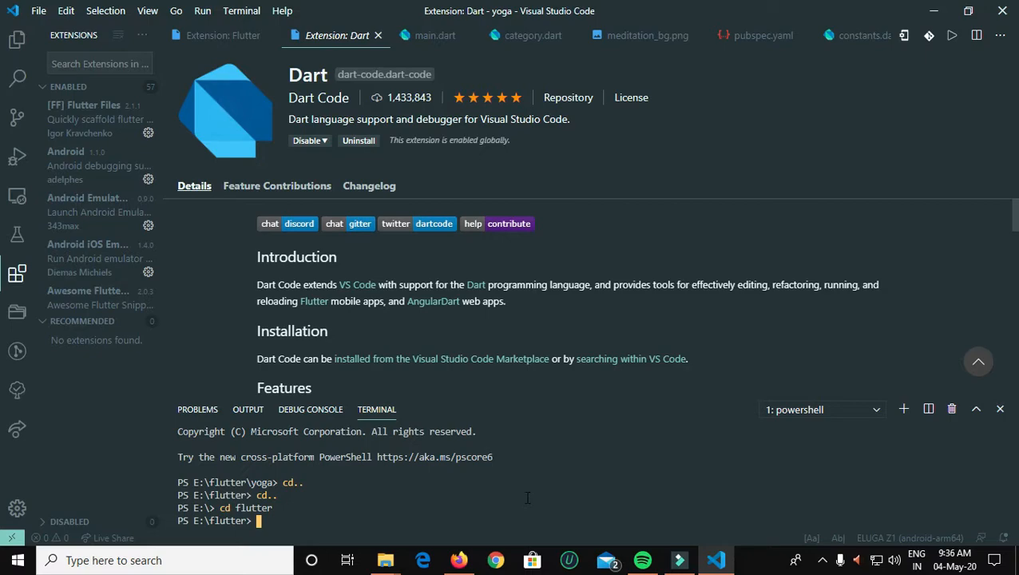
Run 'flutter create firstproject', then start changing into the firstproject folder.
text(flutter create)
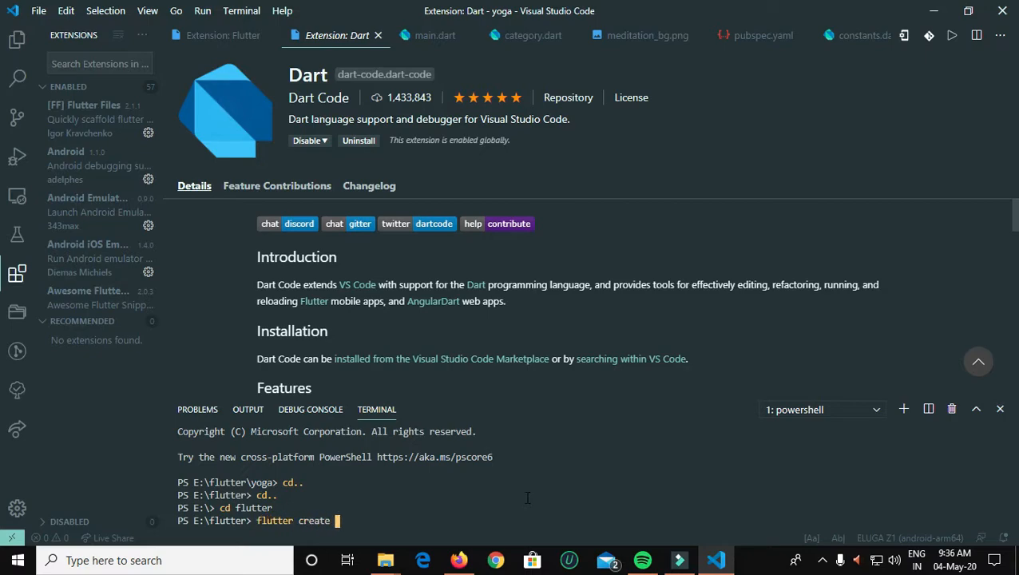
text(firs)
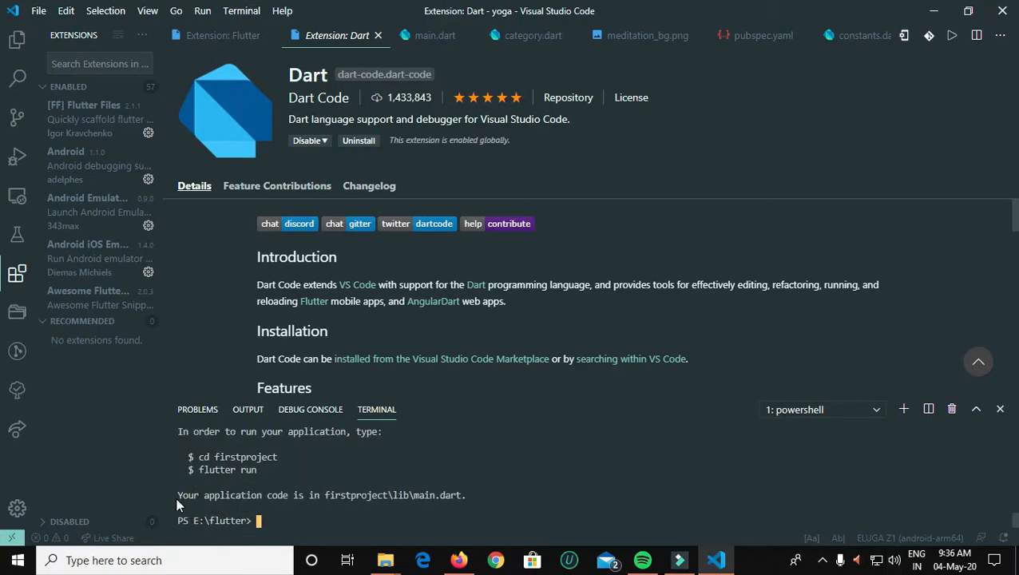
text(cd)
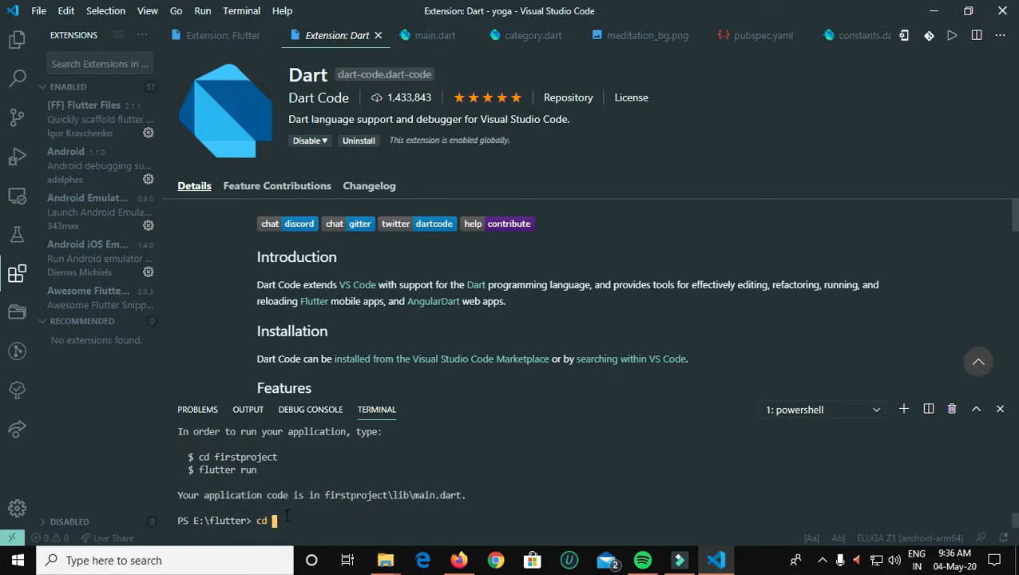
text(firstproject)
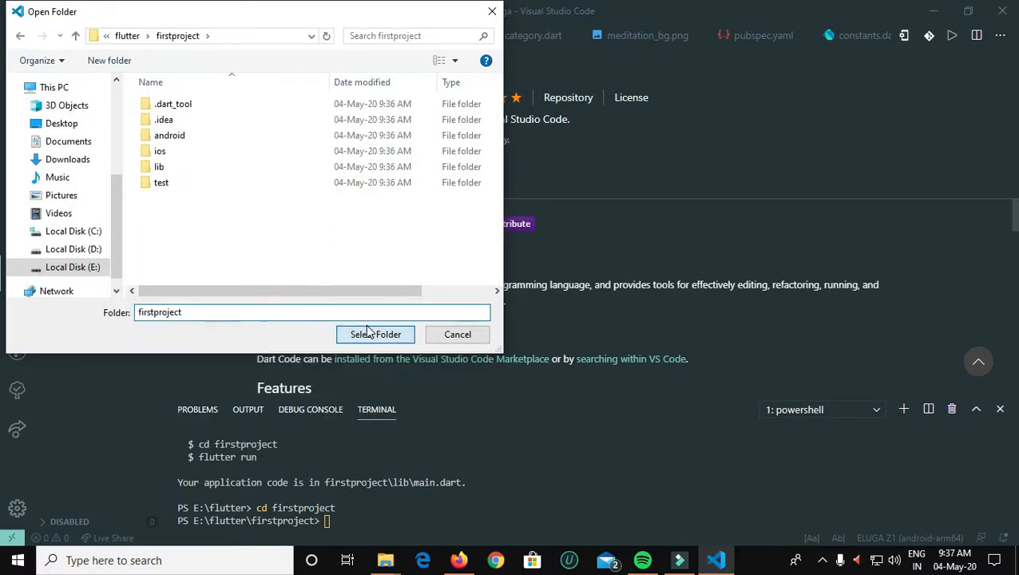
Select E:\flutter\firstproject as the workspace folder.
click(375, 334)
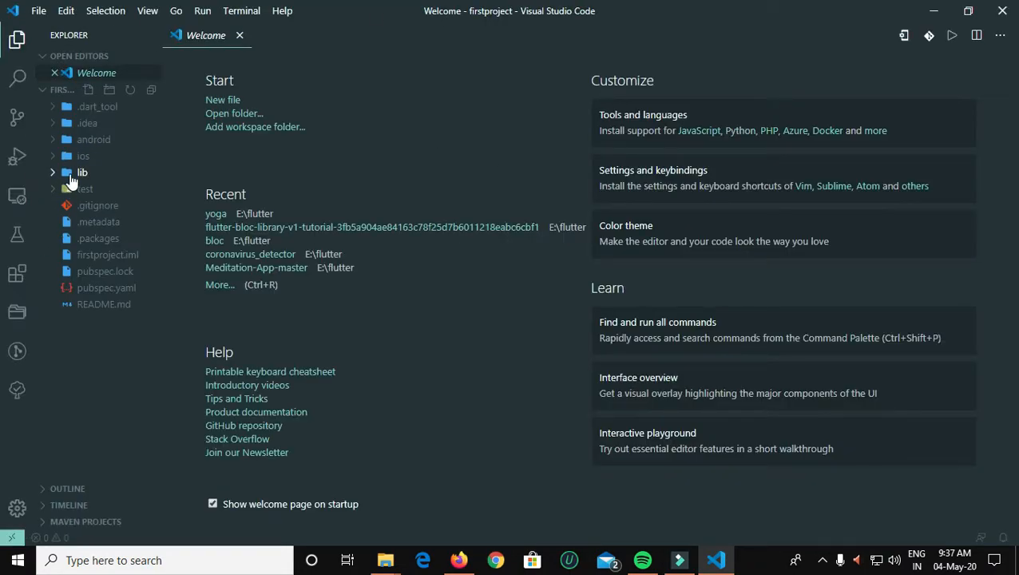